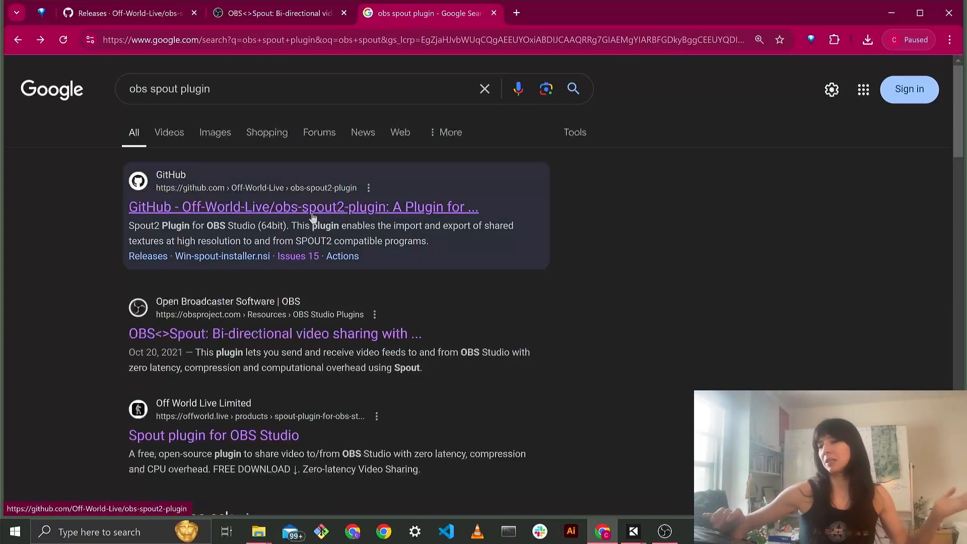
Open the obs-spout2-plugin GitHub repository and its full list of releases.
left_click(303, 207)
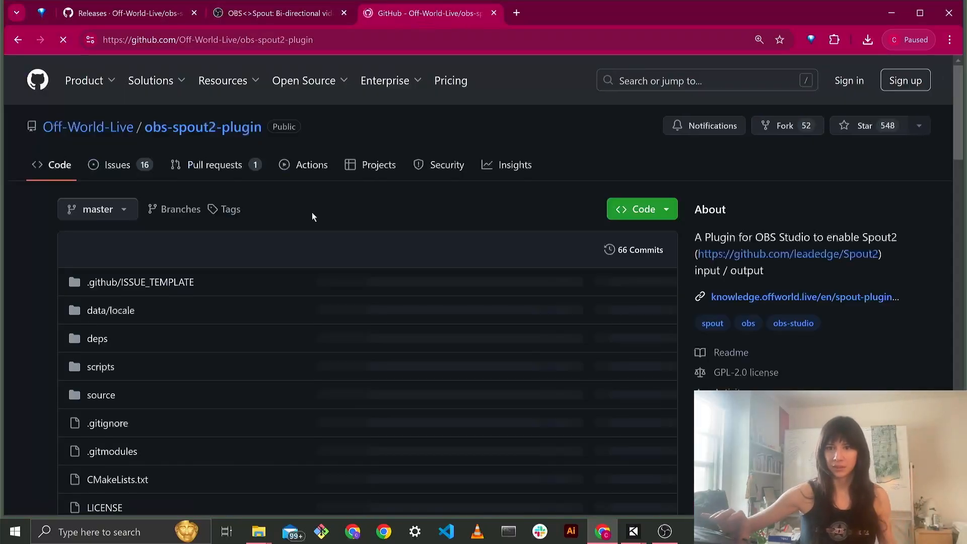
scroll("down", 3)
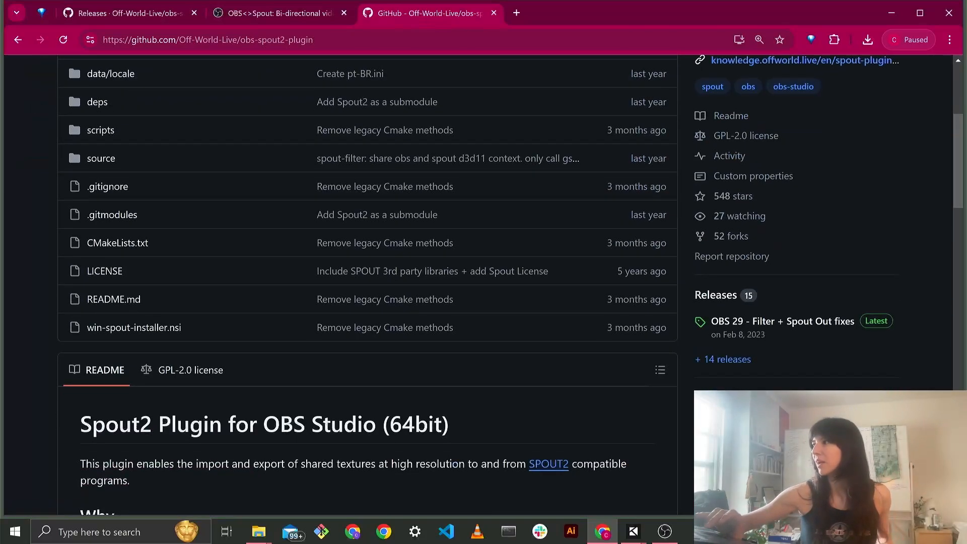
scroll("down", 3)
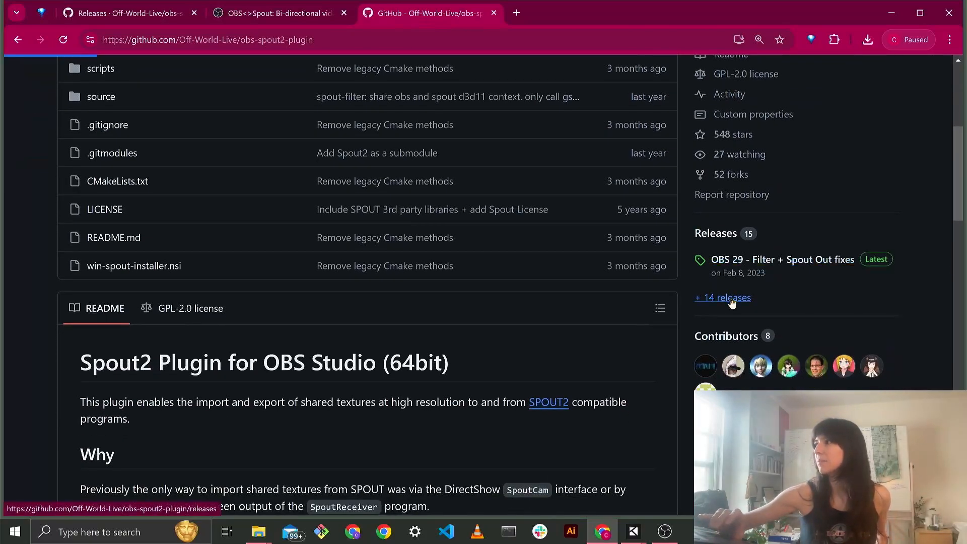
left_click(722, 297)
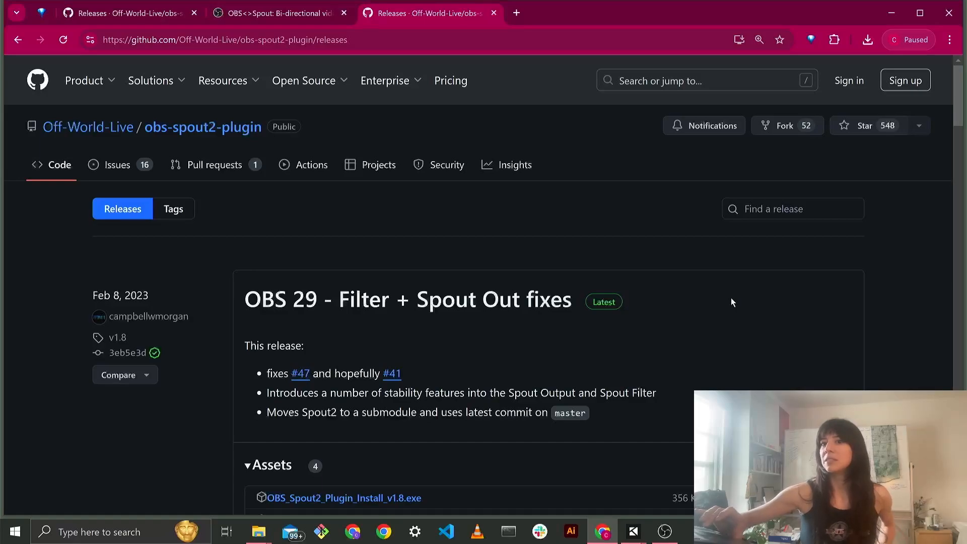
Expand the Assets of the 'Spout Output - OBS v27.x.x' release.
scroll("down", 3)
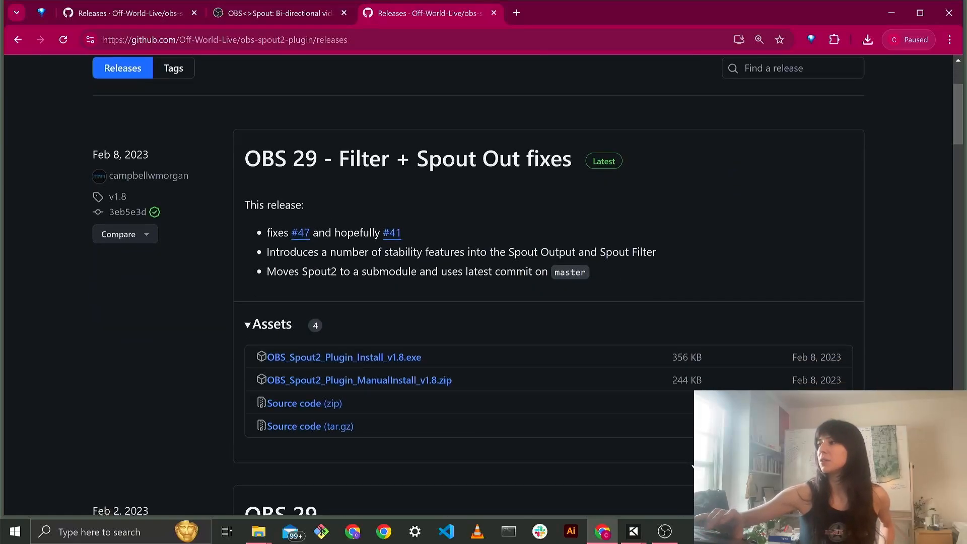
left_click(632, 531)
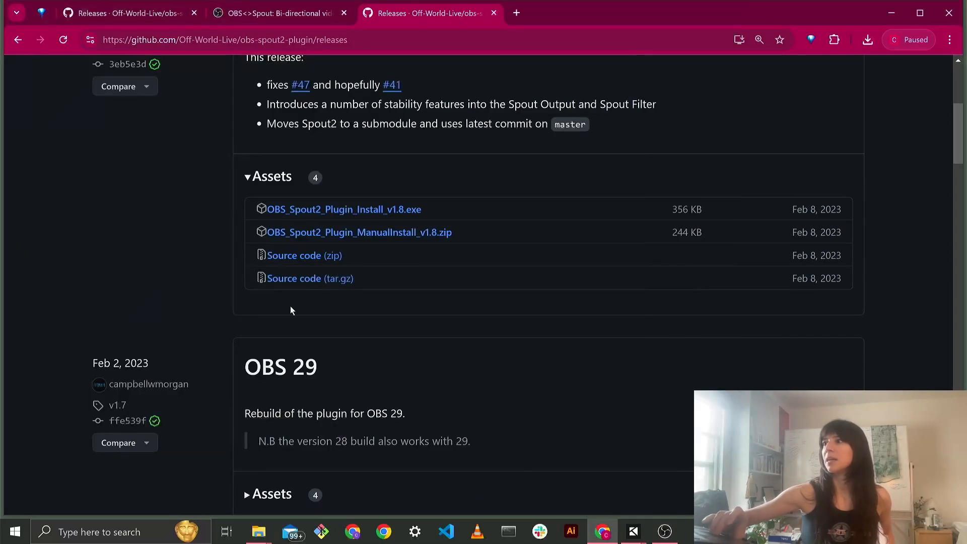
scroll("down", 3)
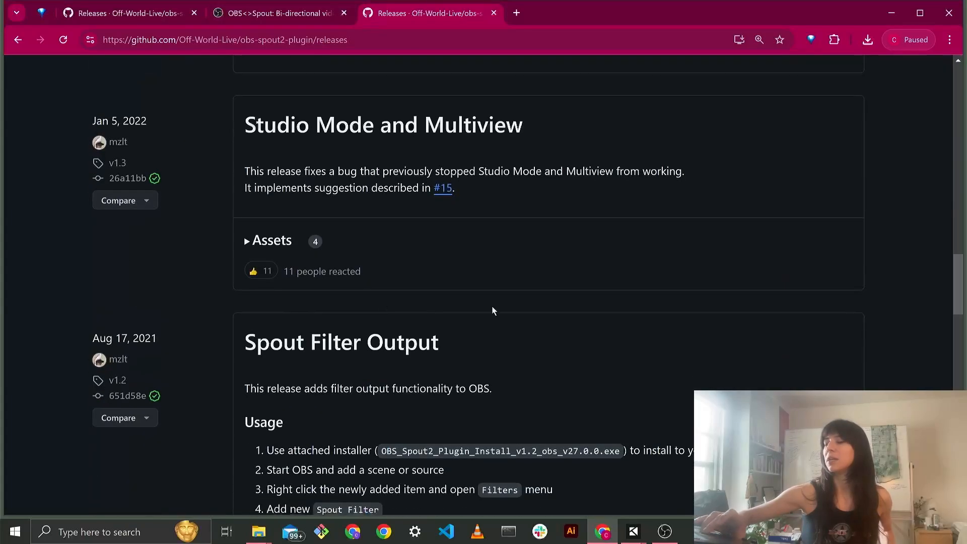
scroll("down", 3)
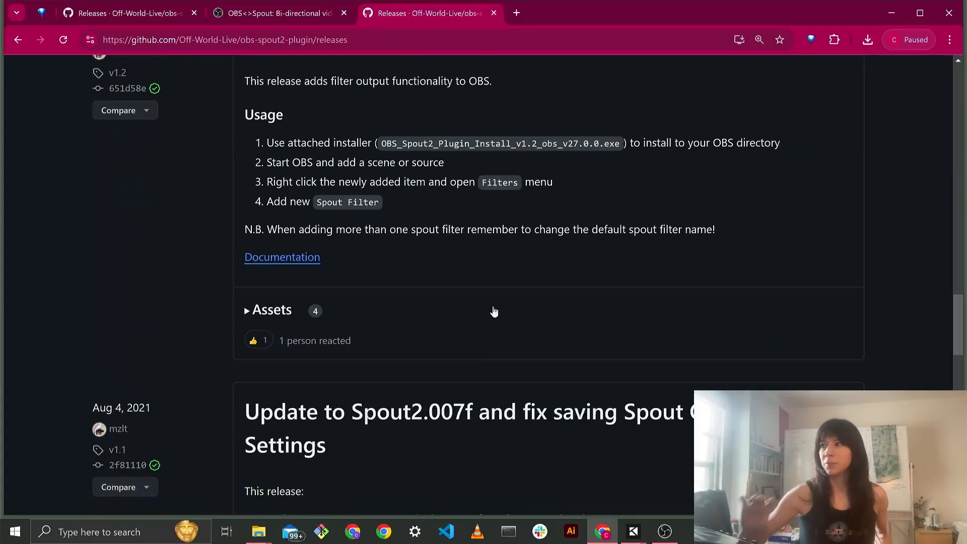
scroll("down", 3)
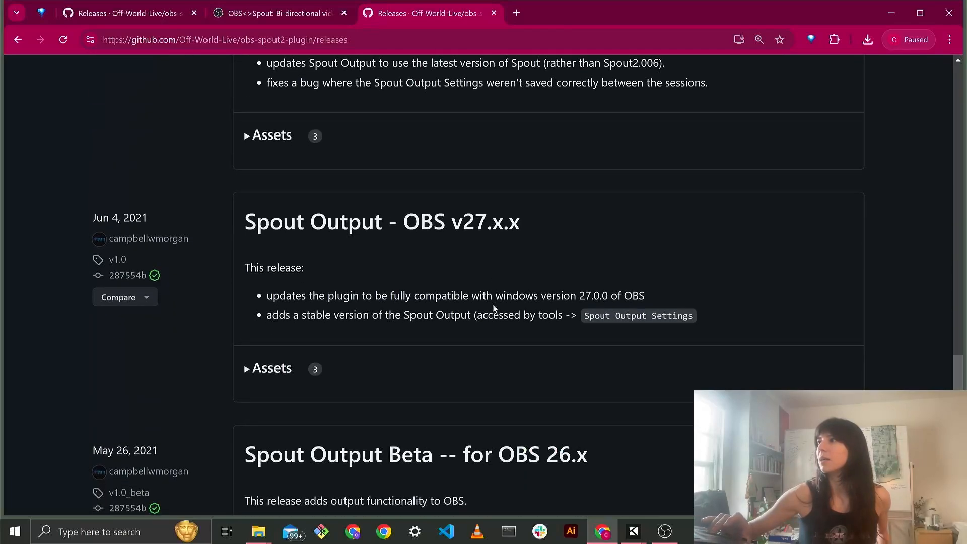
scroll("down", 3)
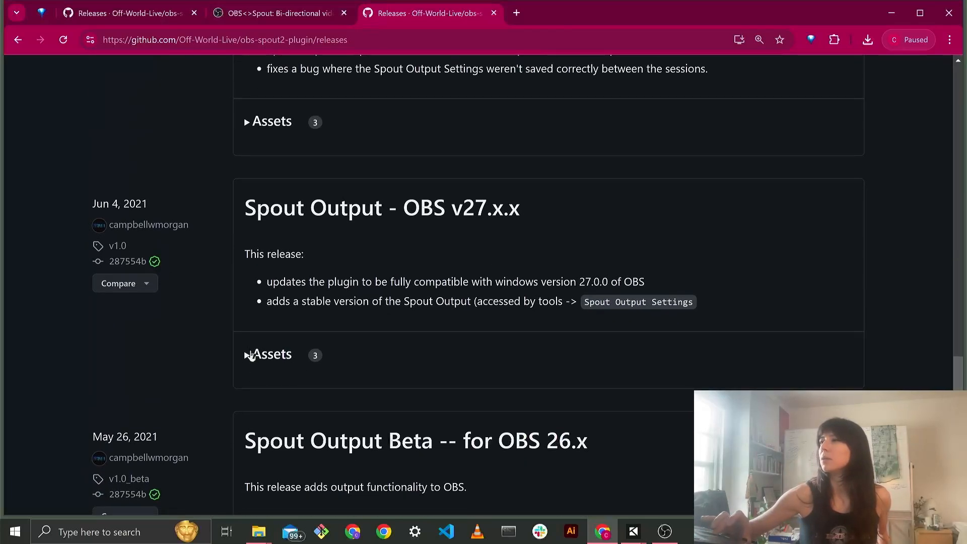
left_click(271, 354)
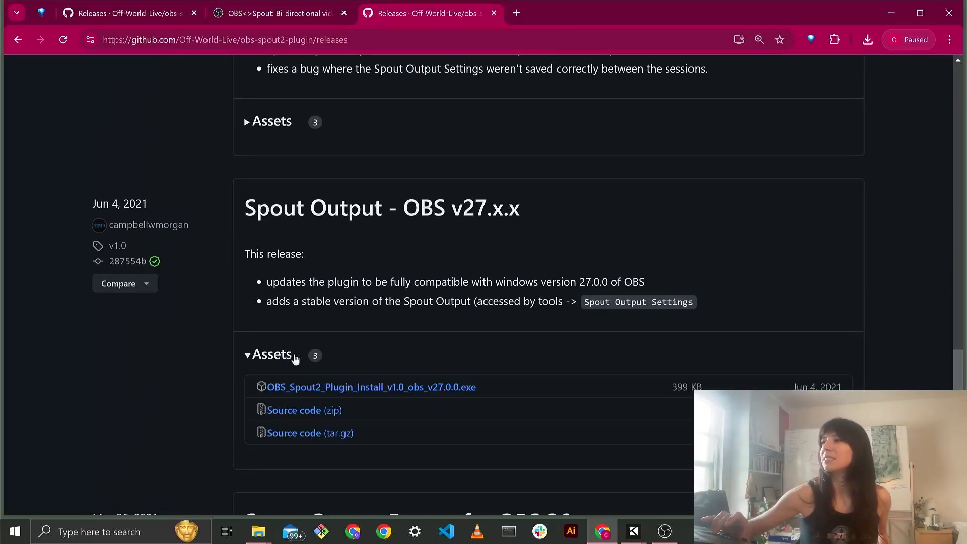
Download and run OBS_Spout2_Plugin_Install_v1.0_obs_v27.0.0.exe, allowing it through User Account Control.
left_click(371, 387)
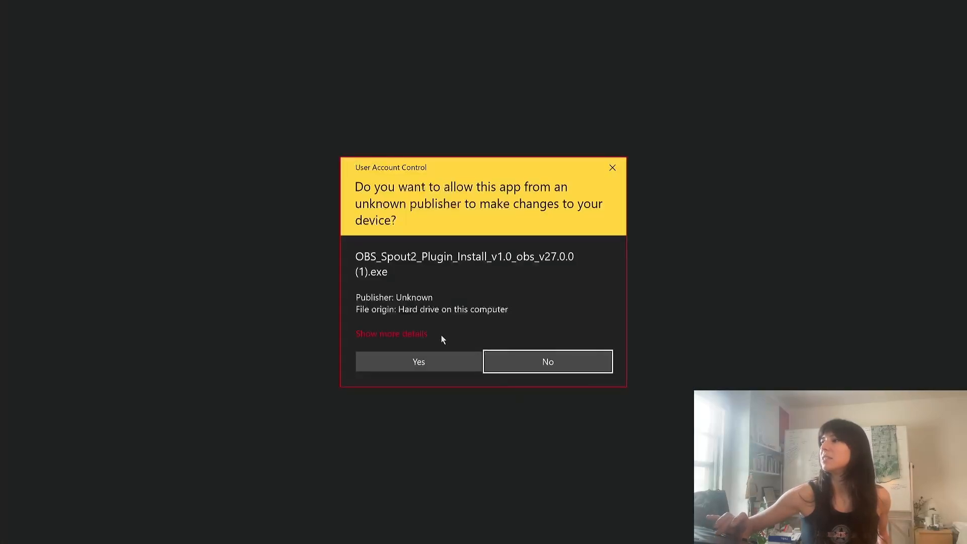
left_click(546, 362)
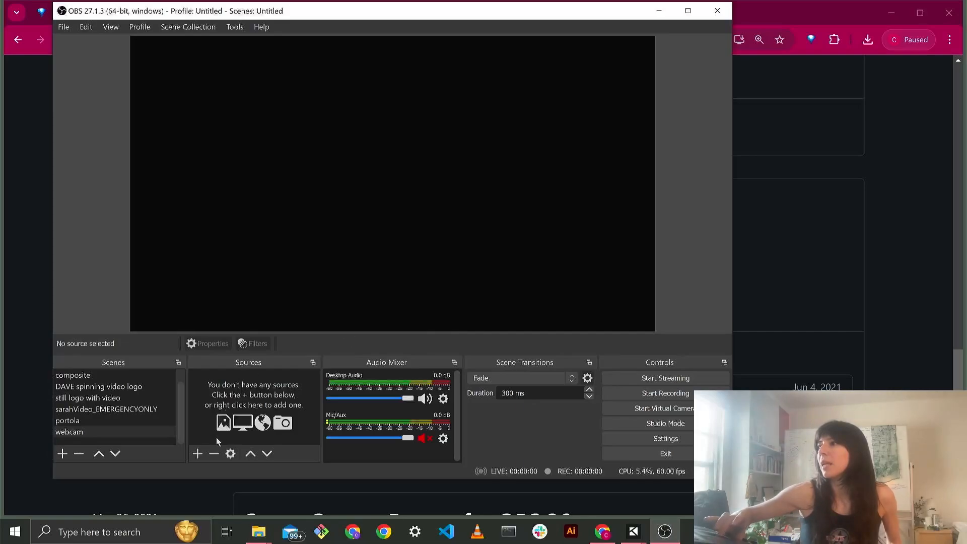
Add a Video Capture Device source named webcam1, getting past the name-in-use warning.
left_click(198, 454)
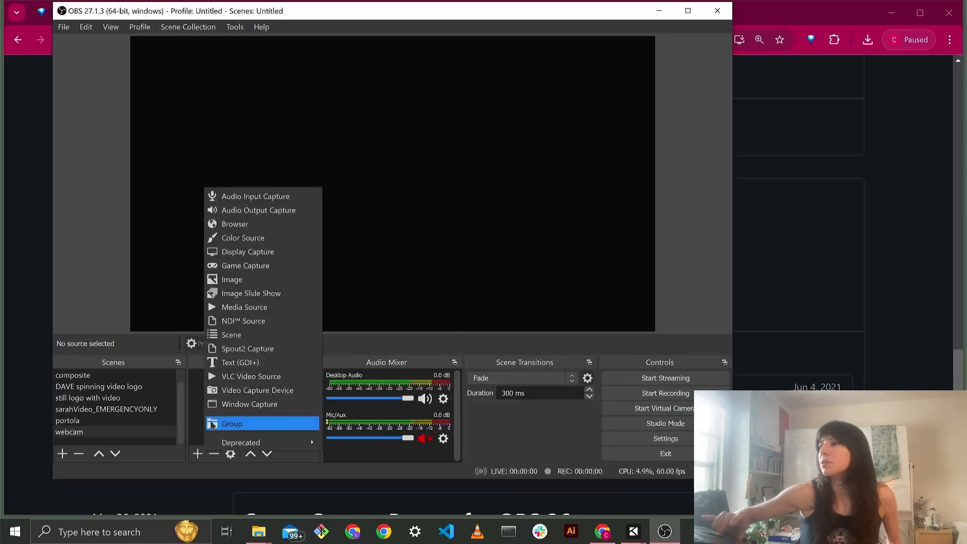
mouse_move(250, 404)
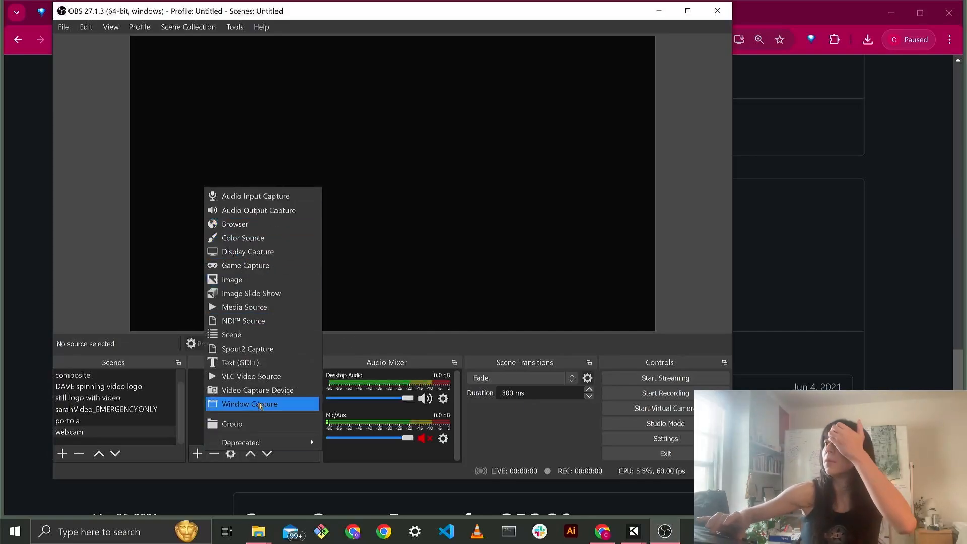
left_click(257, 390)
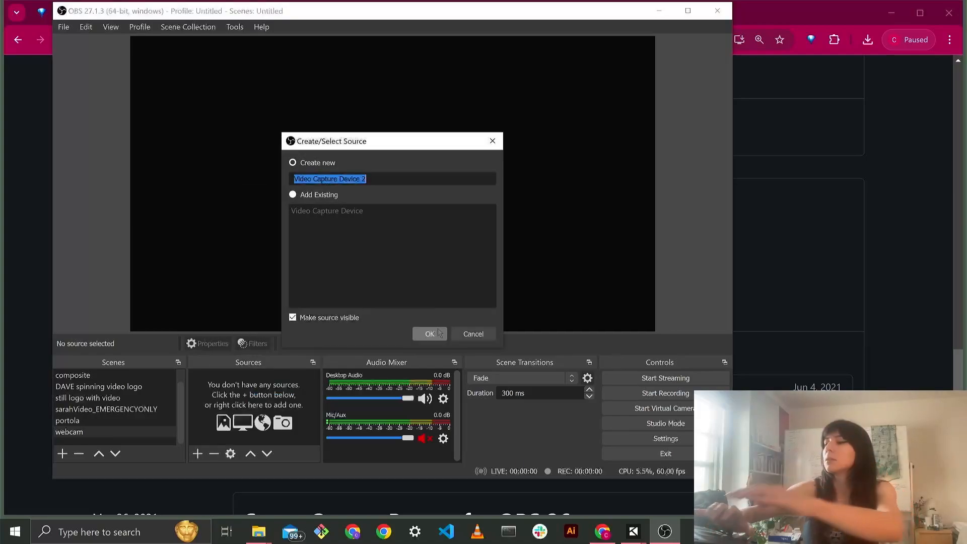
type("webcam")
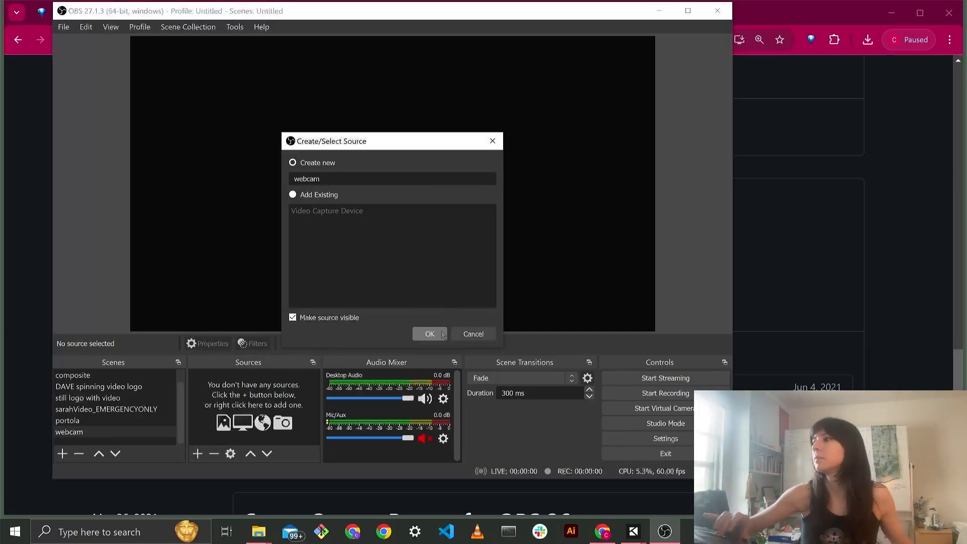
left_click(429, 334)
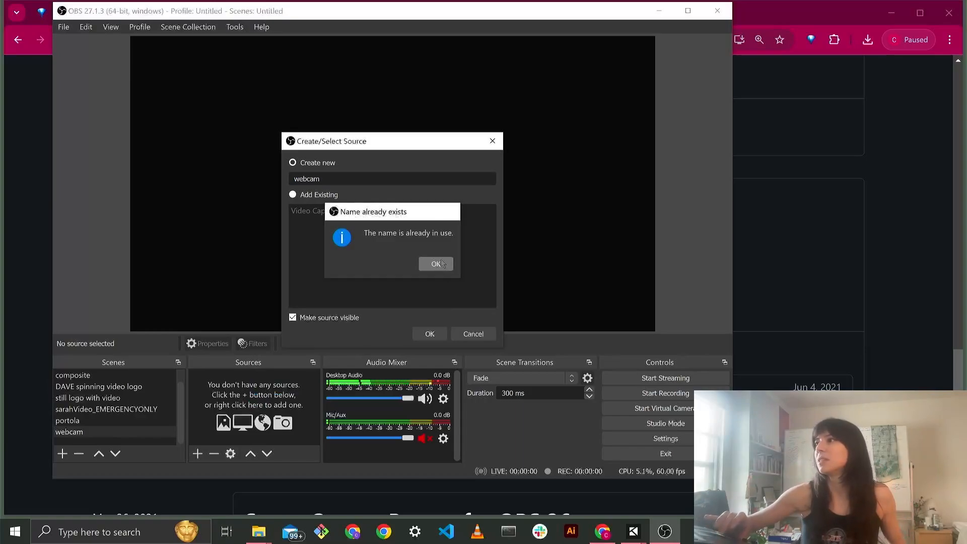
left_click(436, 263)
type("1")
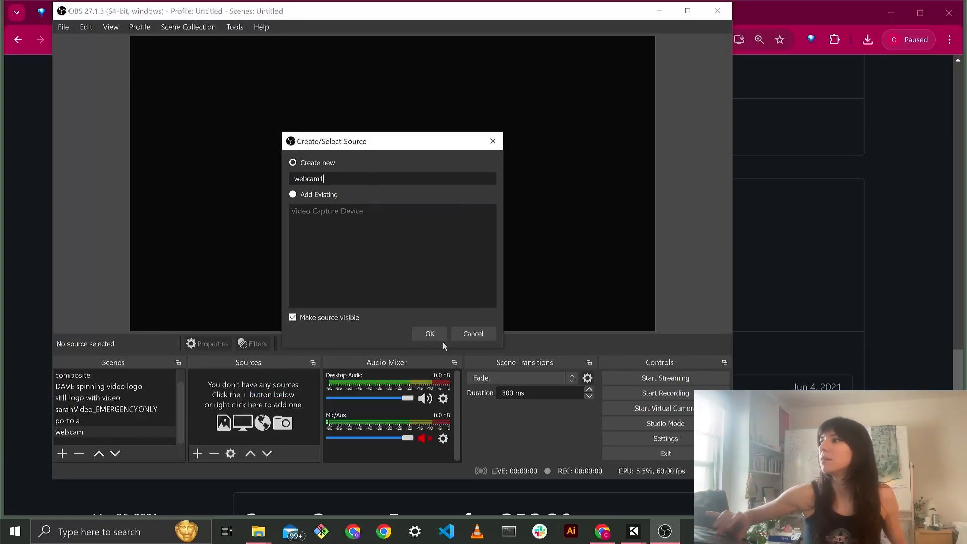
left_click(430, 334)
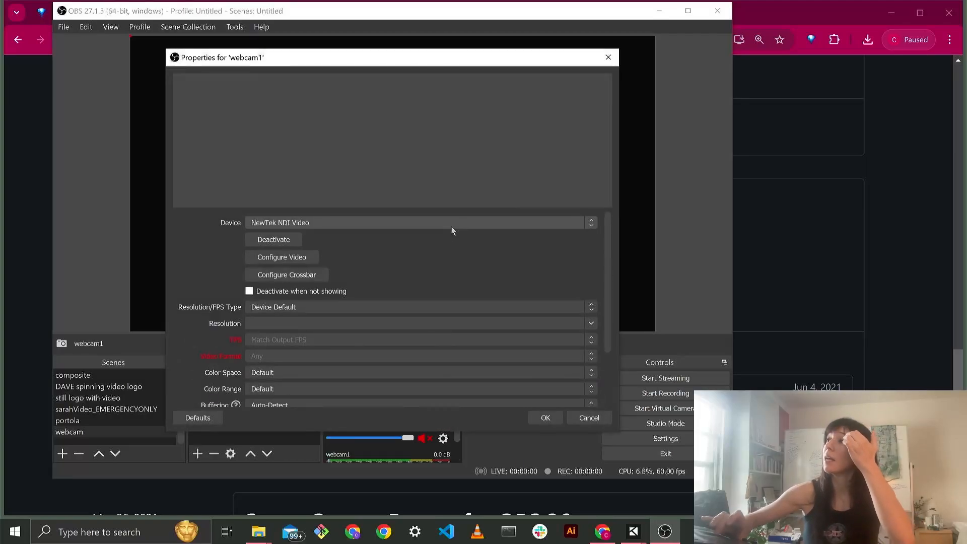
Set webcam1's device to HP Wide Vision HD and resize it in the scene.
left_click(418, 222)
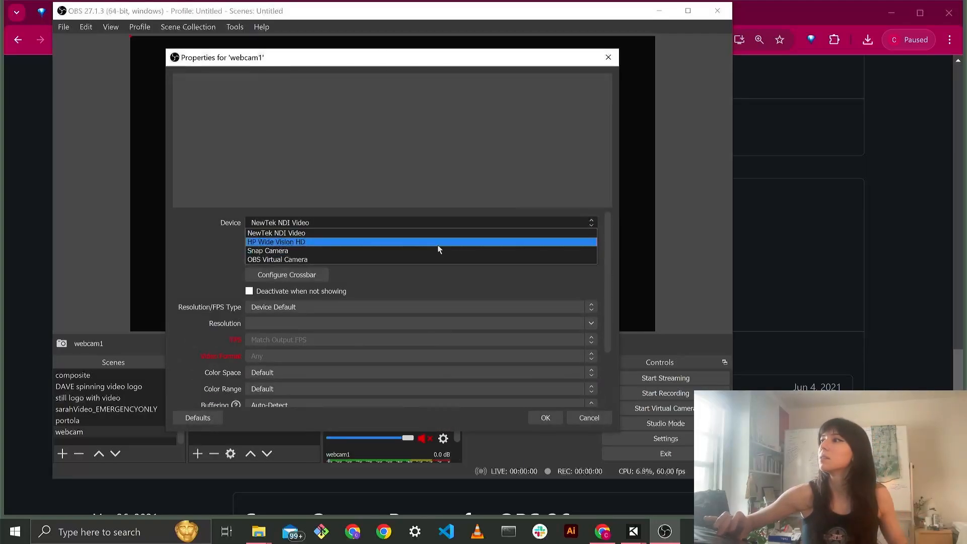
left_click(275, 241)
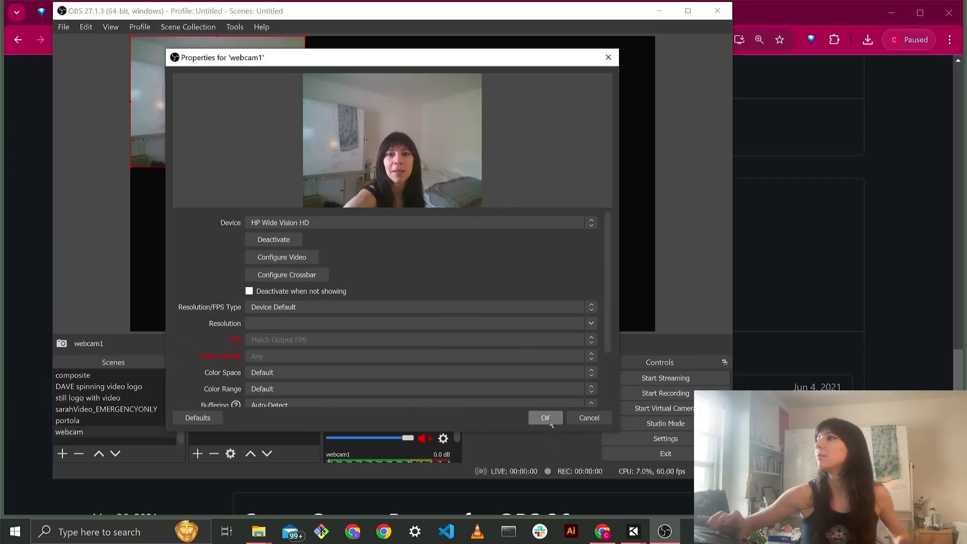
left_click(544, 418)
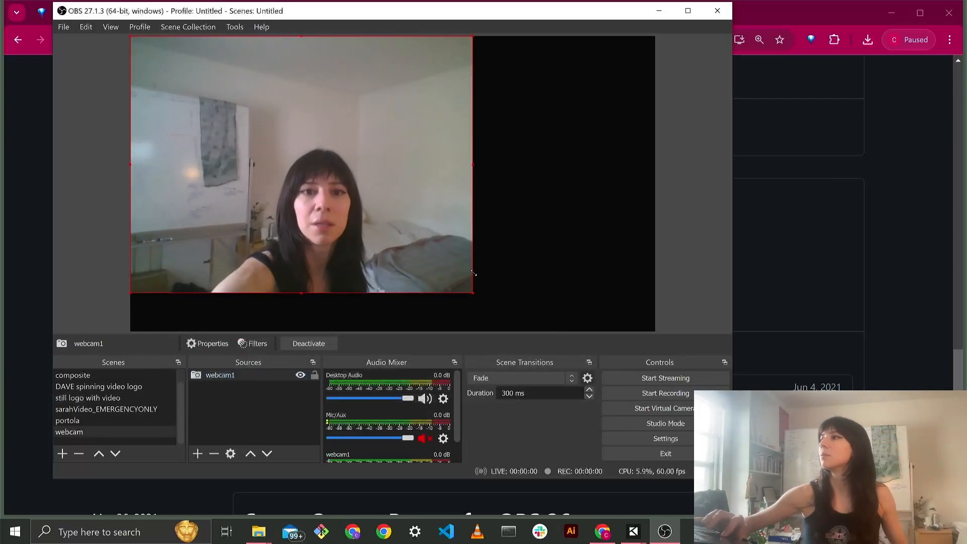
left_click_drag(473, 290, 509, 318)
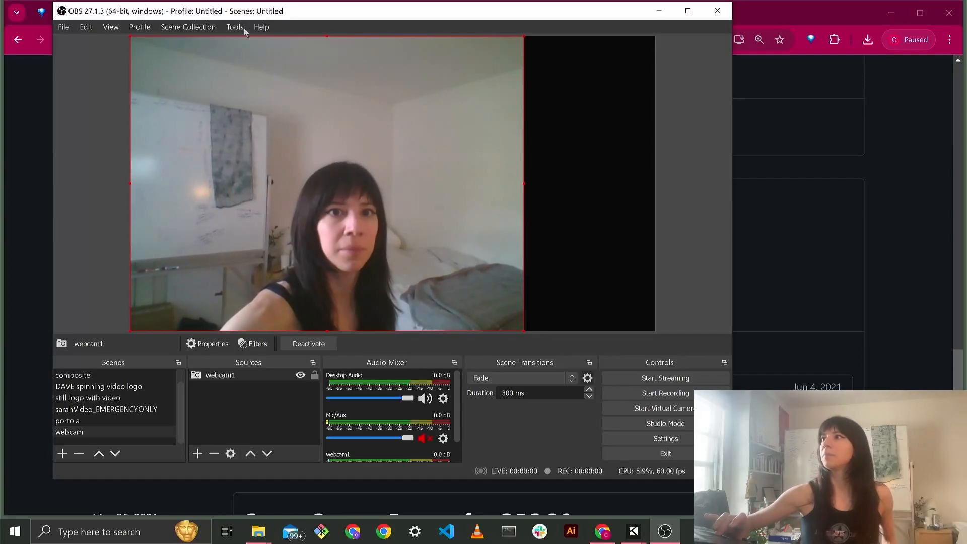
Start the Spout output from Tools > Spout Output Settings using the name OBS_Spout.
left_click(234, 27)
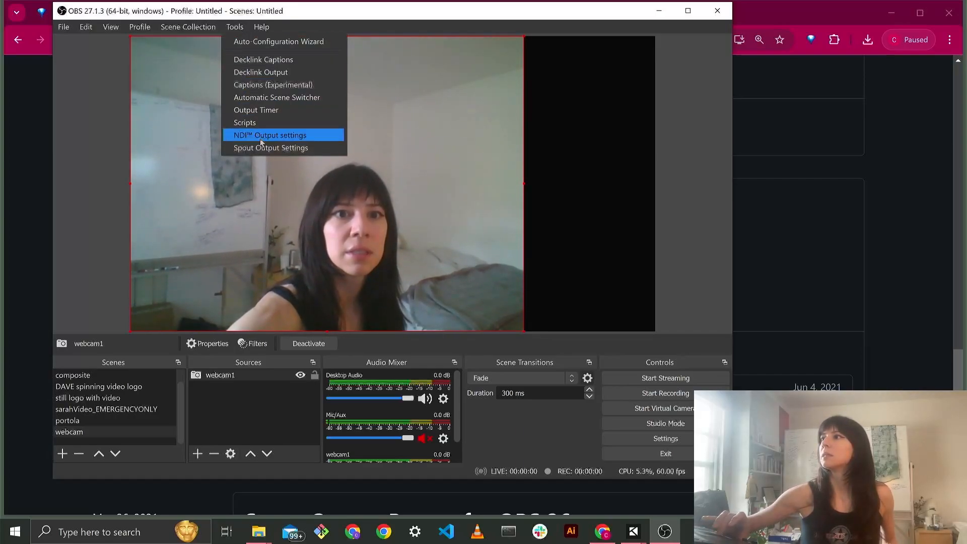
mouse_move(270, 148)
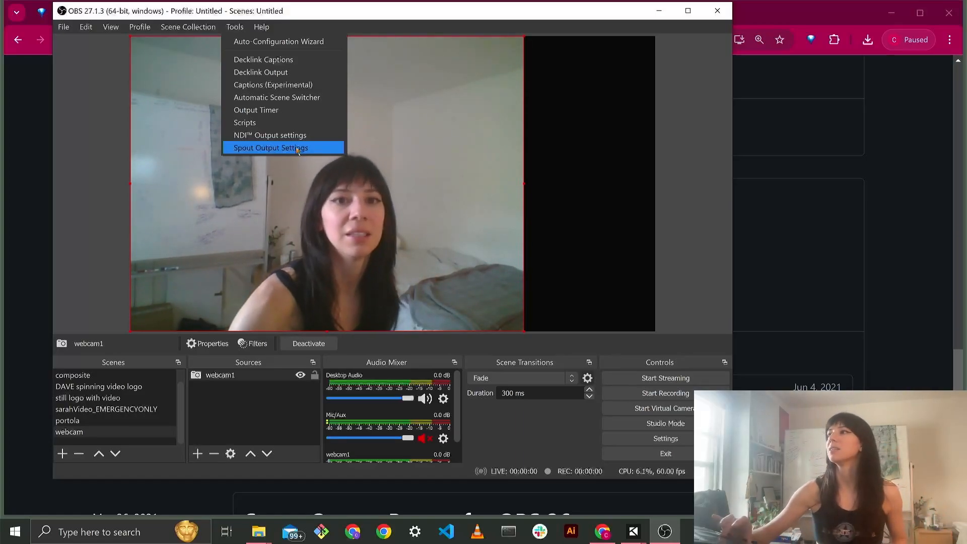
left_click(270, 148)
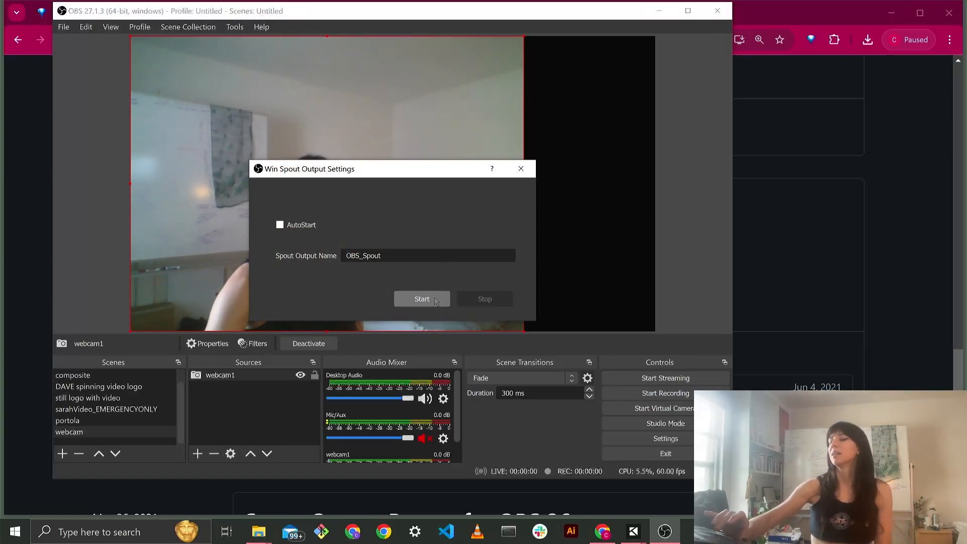
left_click(422, 299)
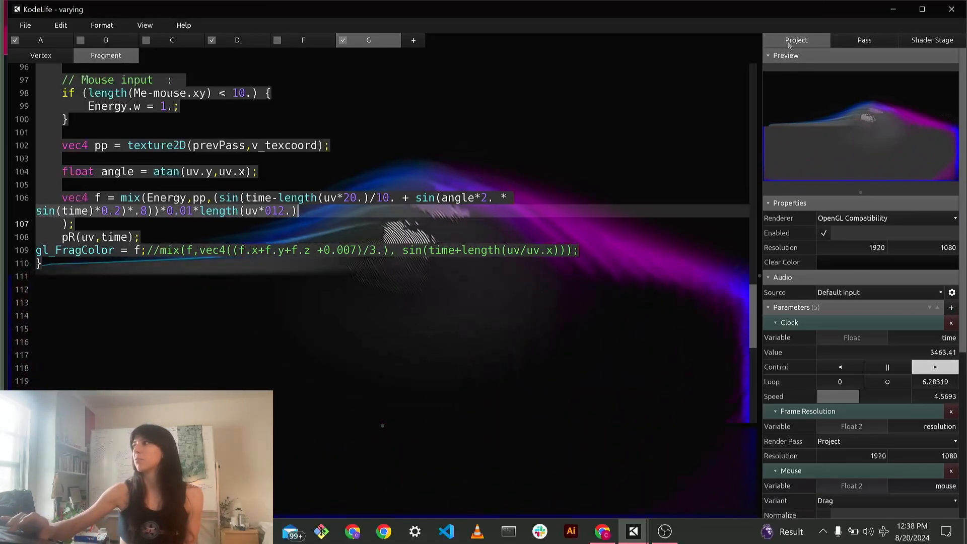
Add a Shared Image input with server OBS_Spout and rename its variable to webcam.
left_click(952, 308)
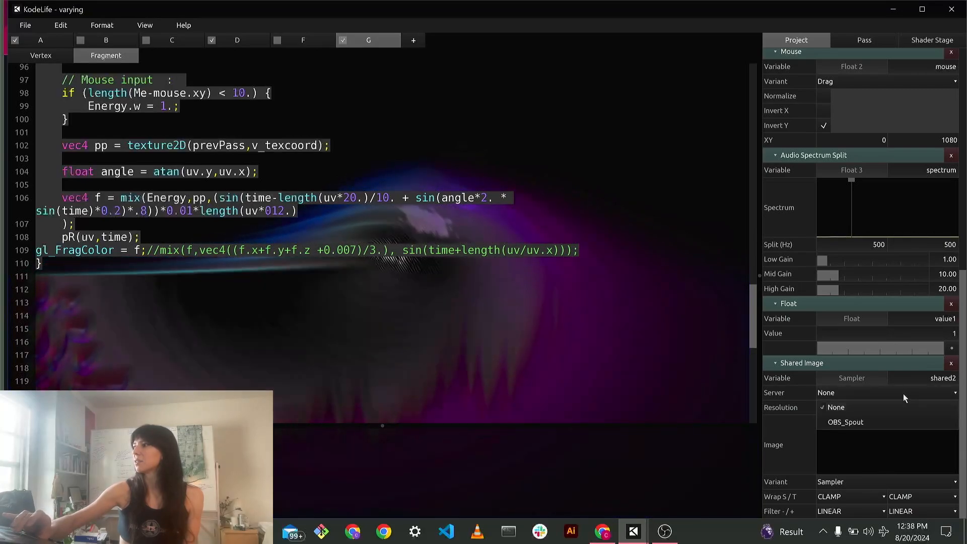
left_click(846, 423)
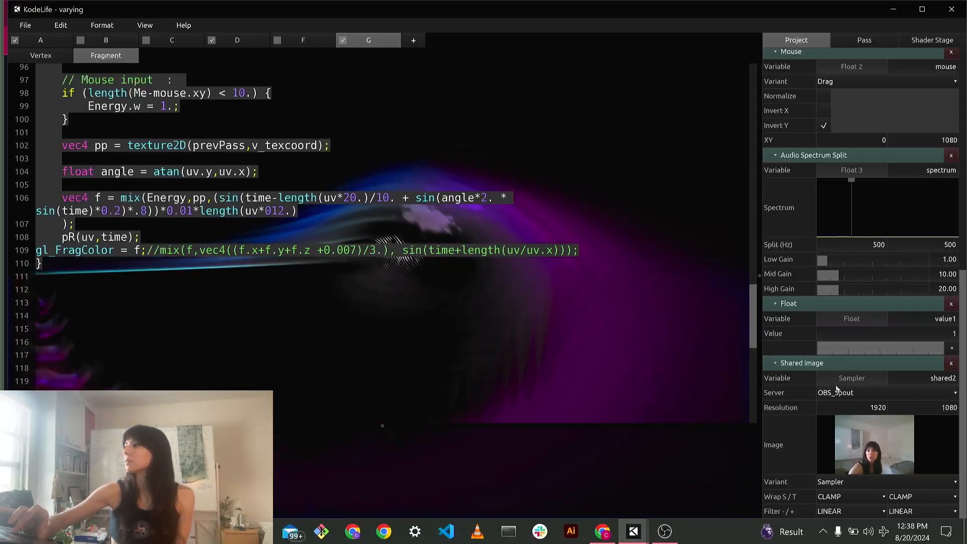
left_click(888, 392)
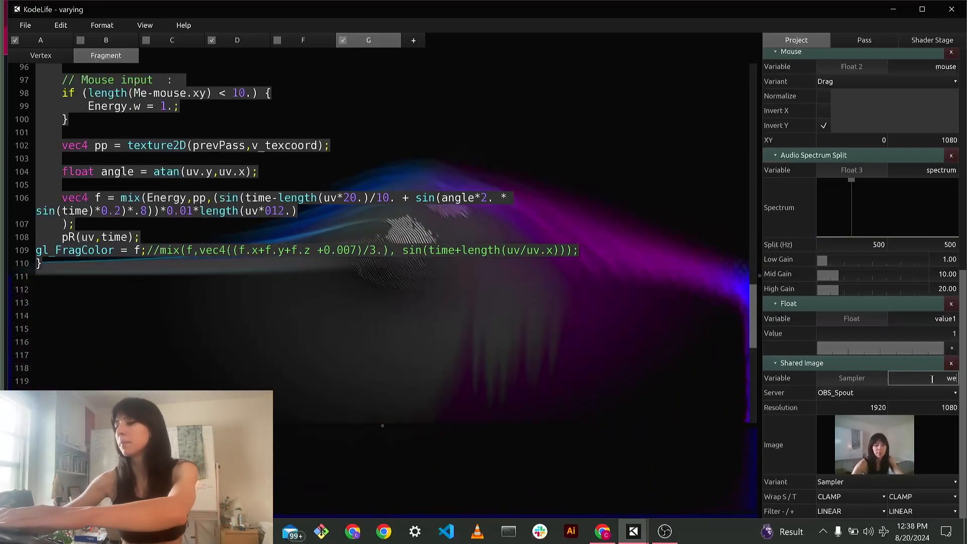
type("webcam")
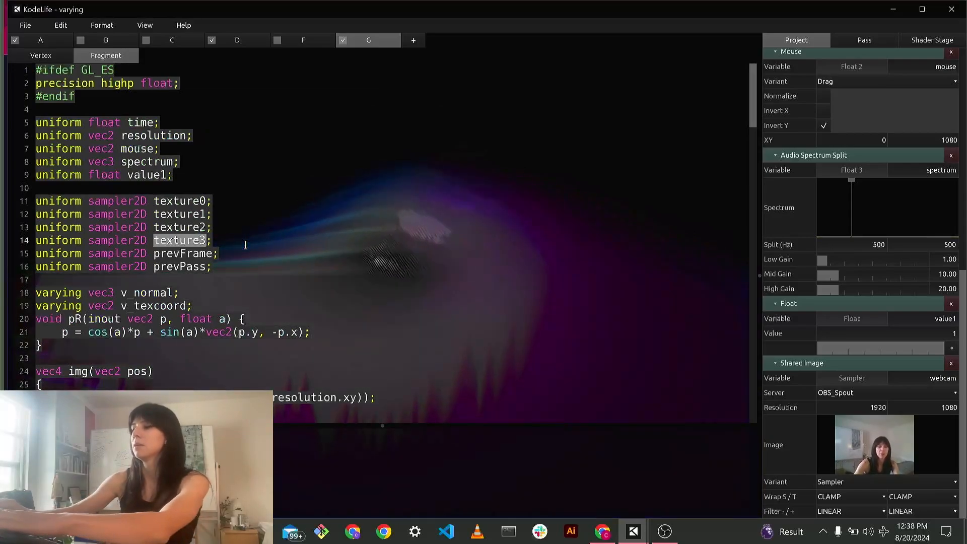
Add 'vec4 w = texture2D(webcam, v_texcoord);' after the prevPass sample in the fragment shader.
type("webcam")
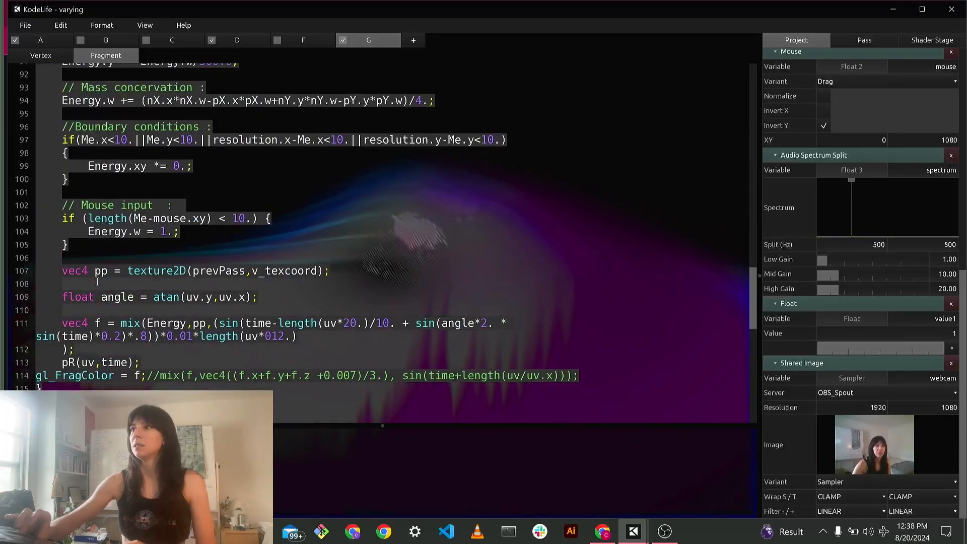
type("vec4 w =")
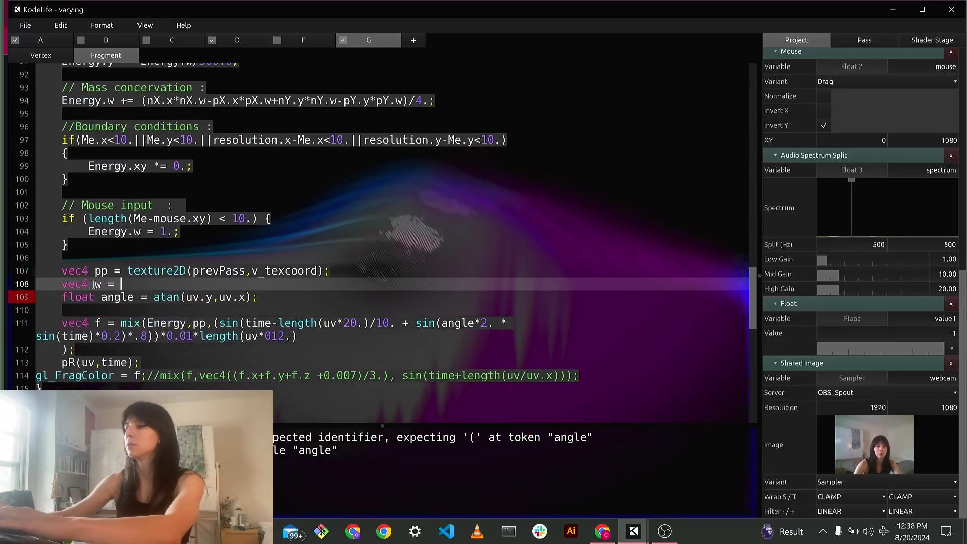
type("texture")
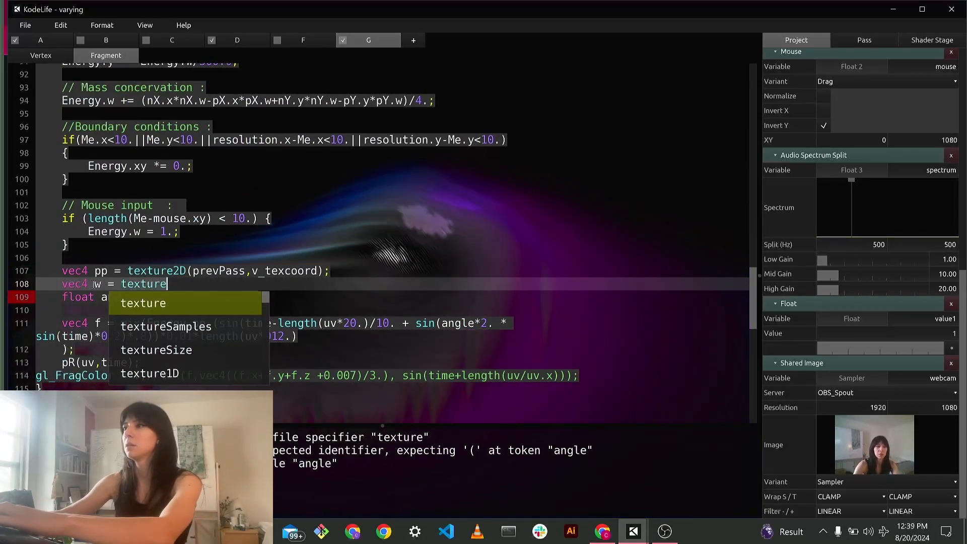
type("2D();")
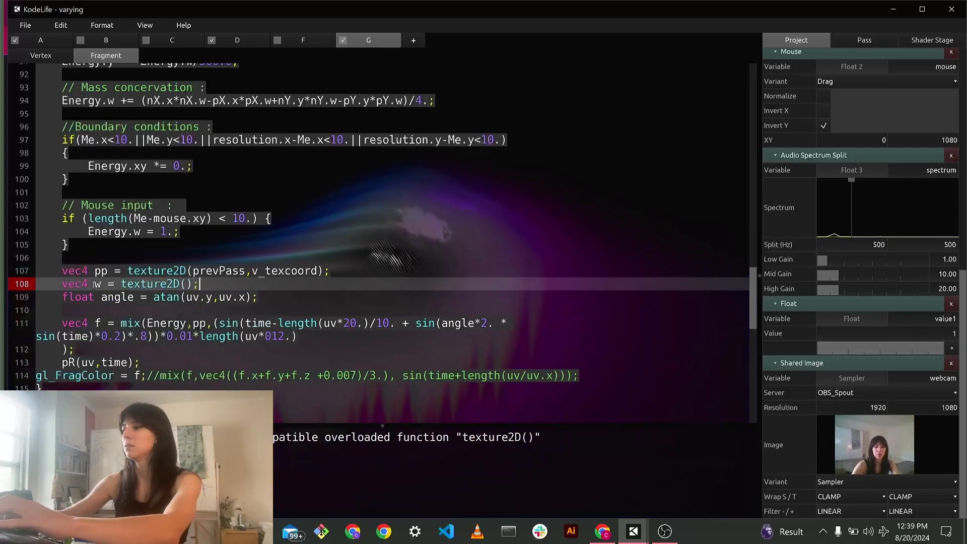
type("webcam,")
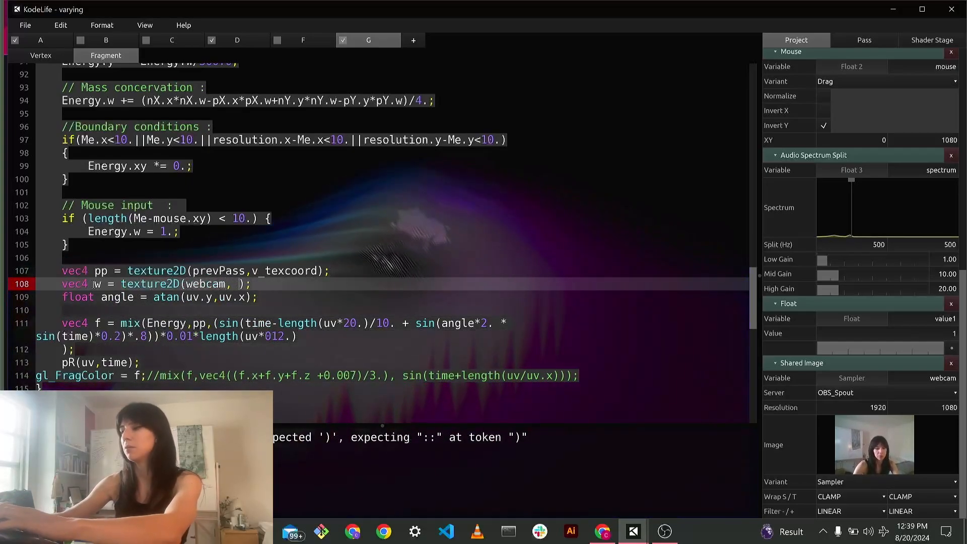
type("v_")
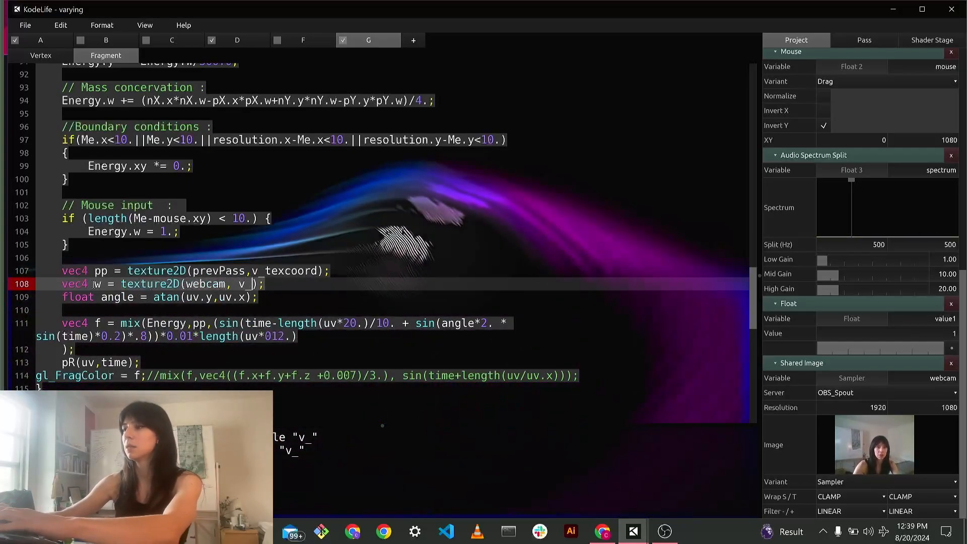
type("texcoord")
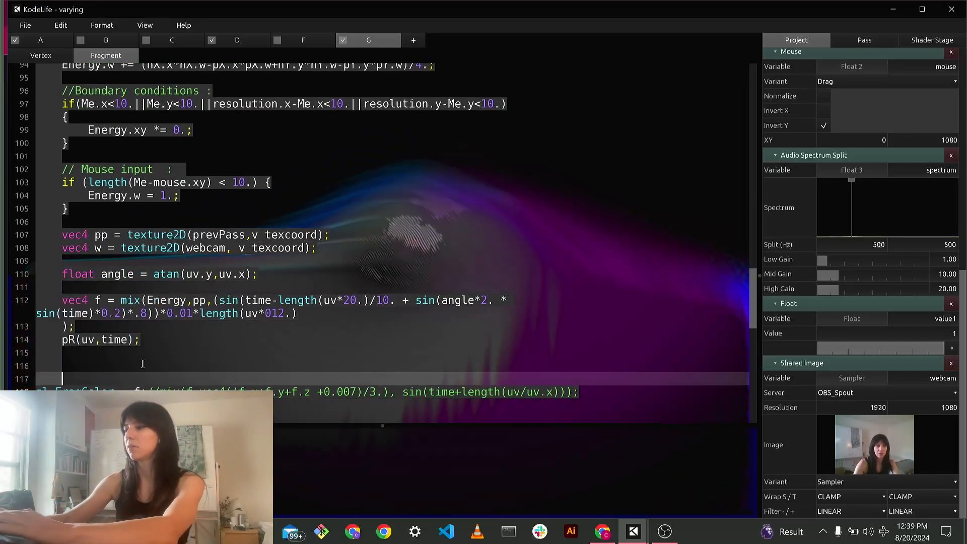
Add 'vec4 ret = mix(f,w,w);' before gl_FragColor in the fragment shader.
type("vec4")
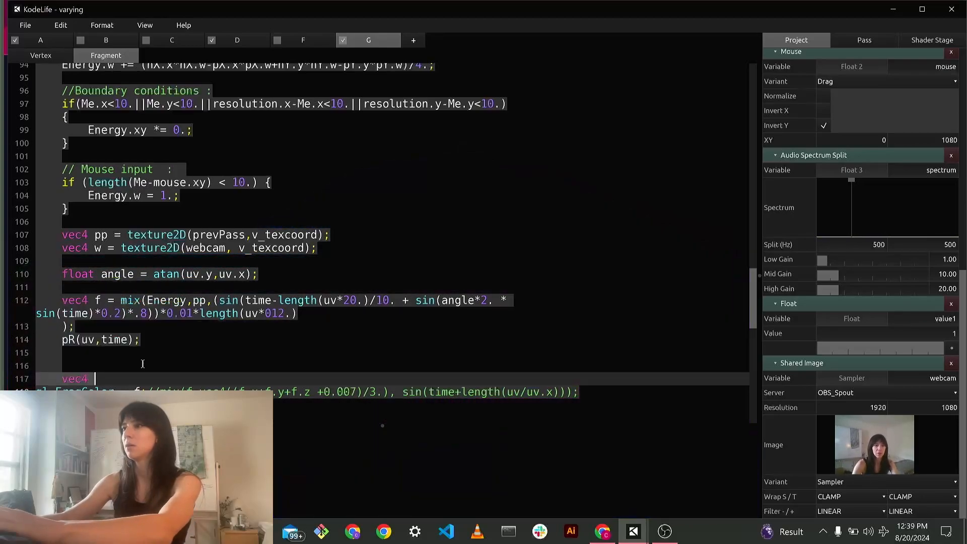
type("return")
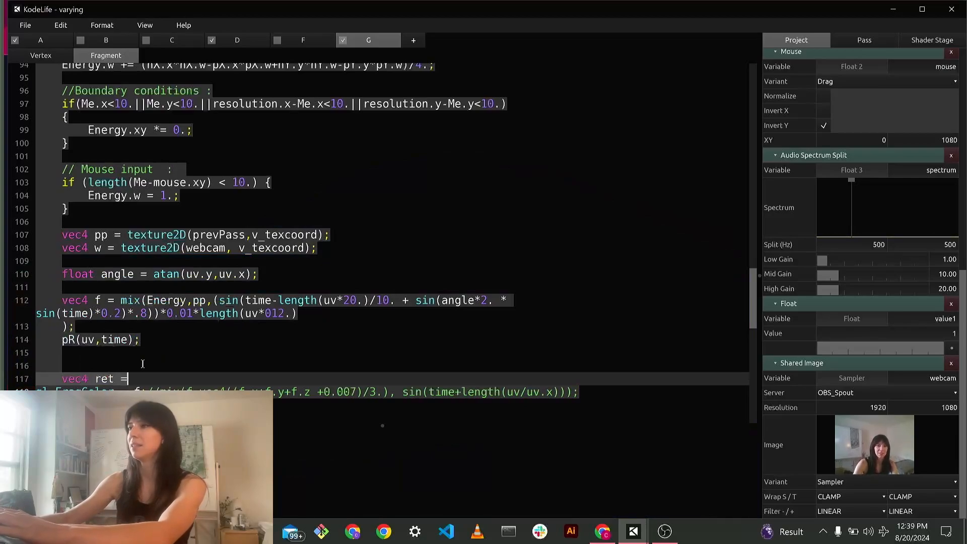
type("mix()")
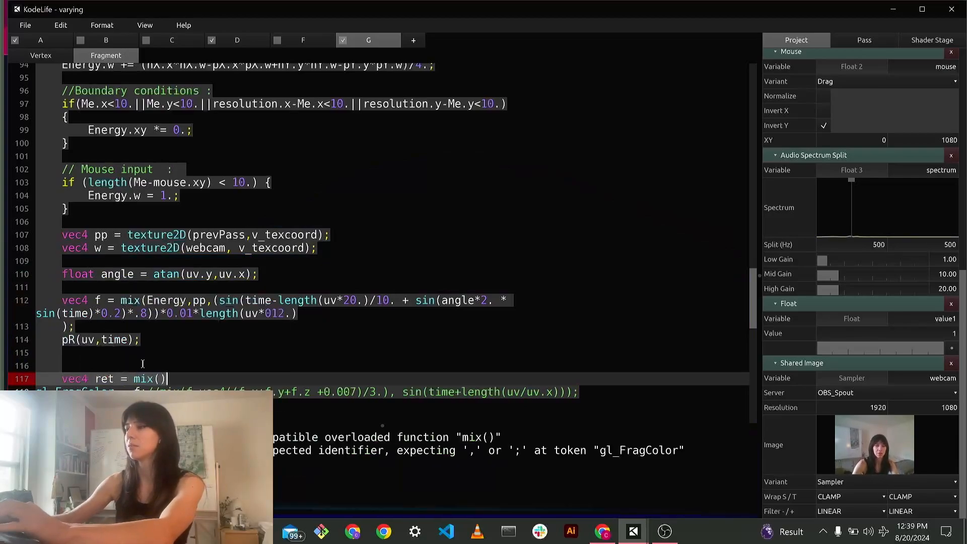
type("f,")
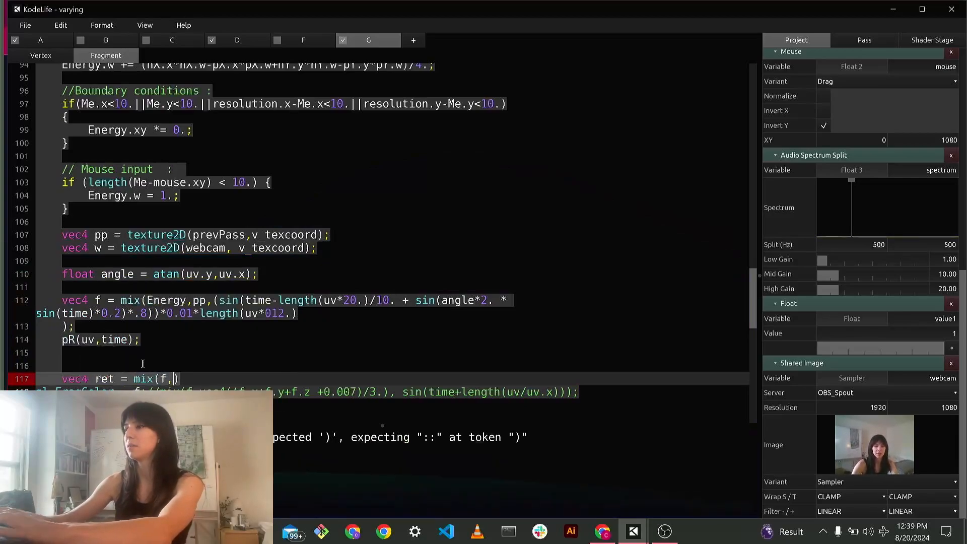
type("w,")
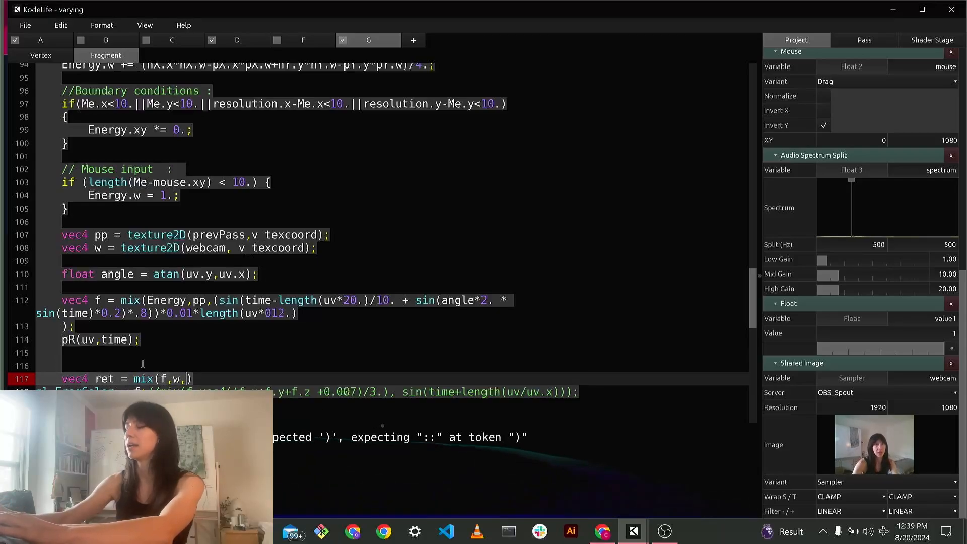
type("w")
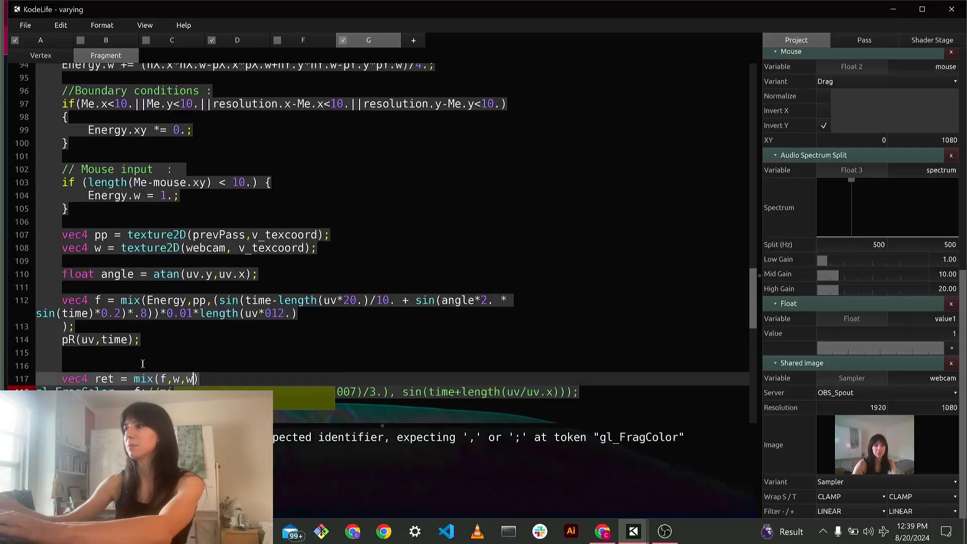
type(";")
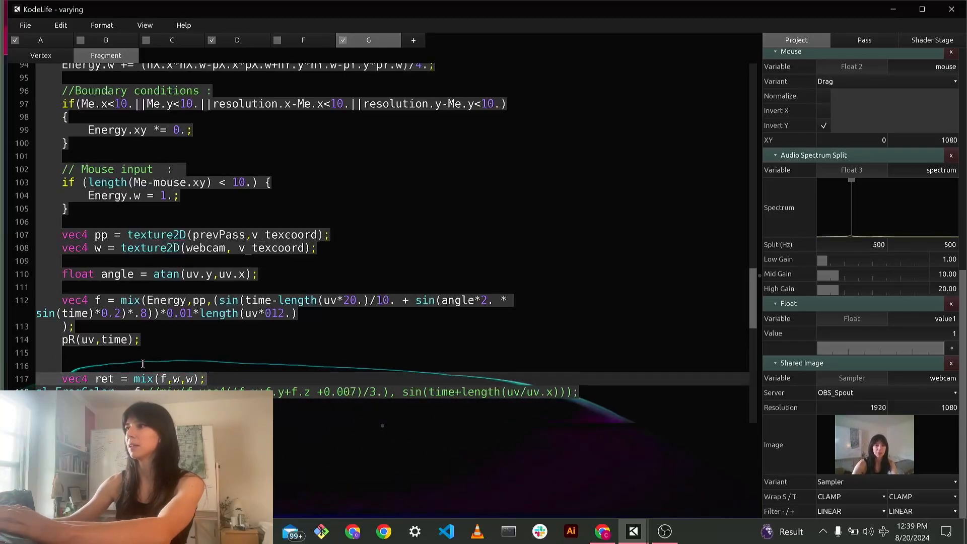